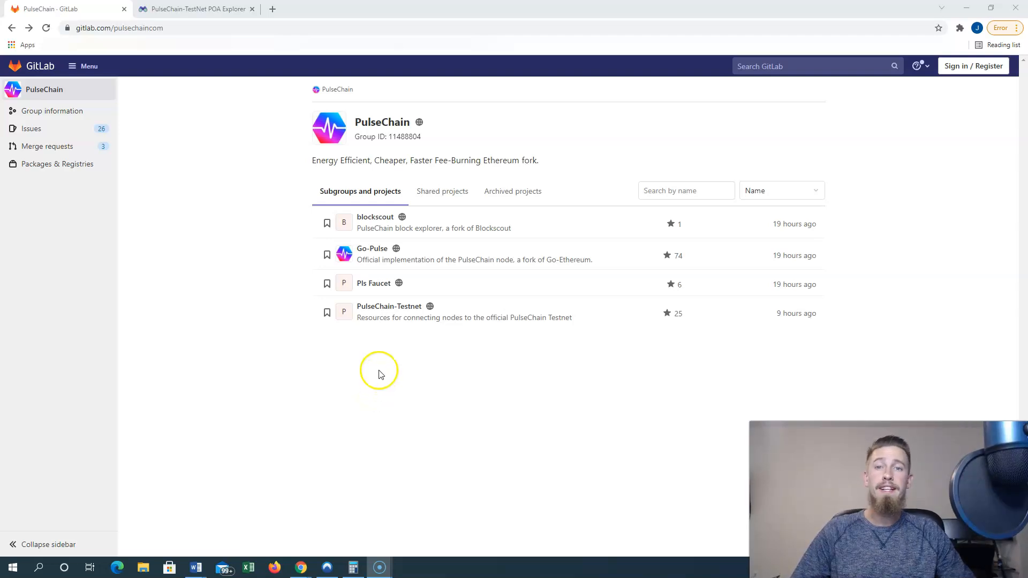
# - Open the PulseChain-Testnet project and scroll its README to the Connecting Metamask section
pyautogui.click(389, 307)
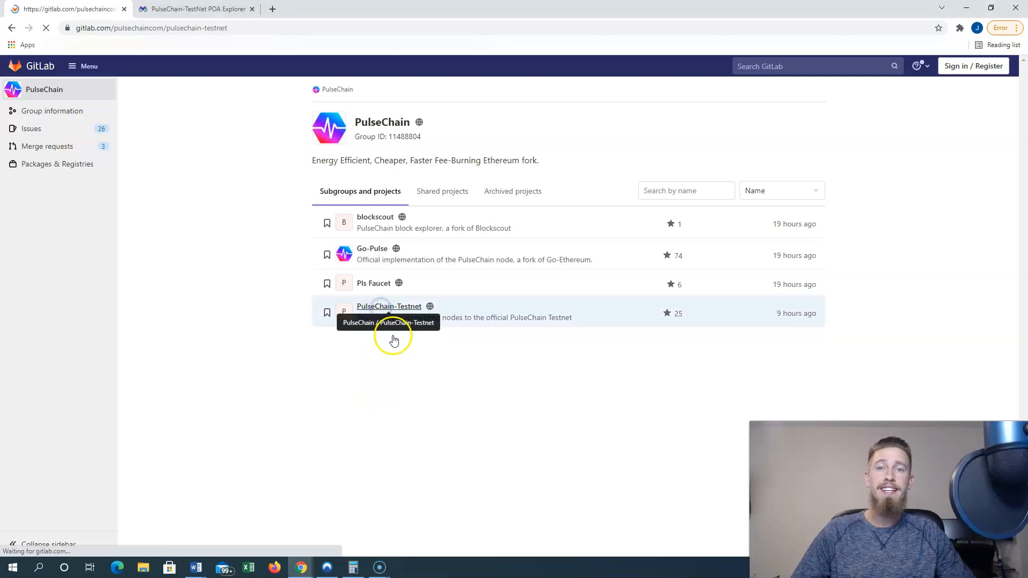
pyautogui.click(387, 306)
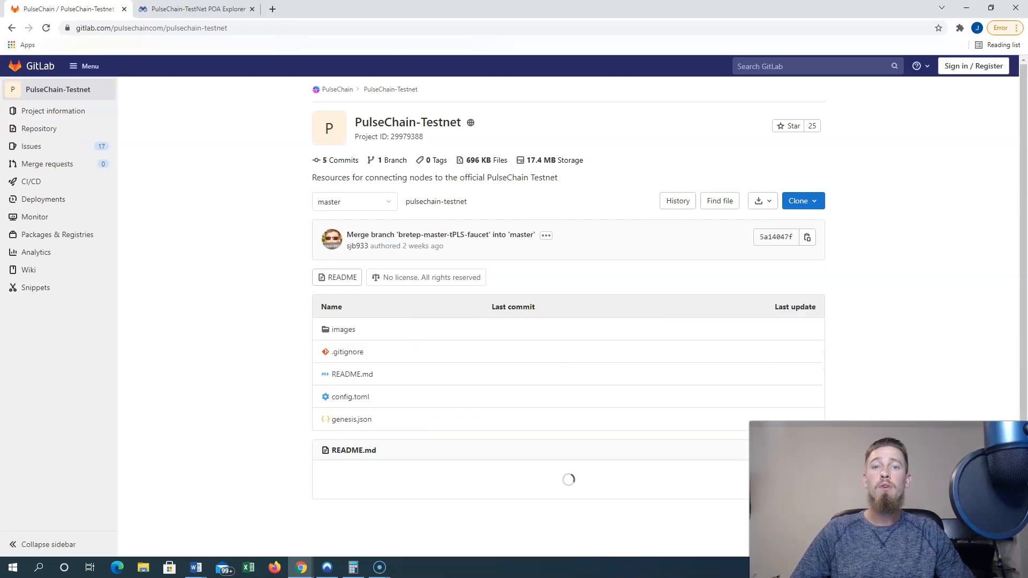
pyautogui.scroll(-3)
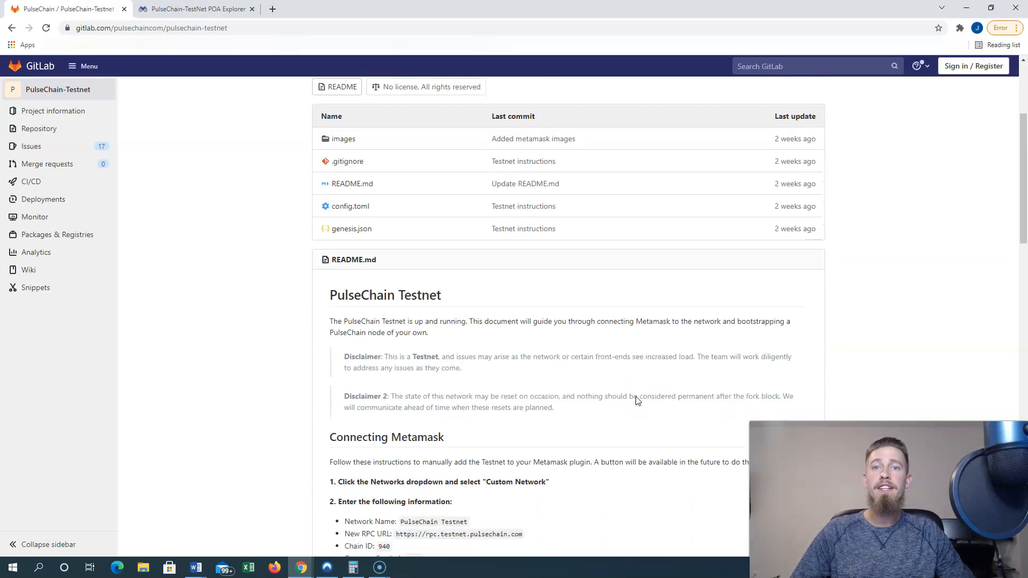
pyautogui.scroll(-3)
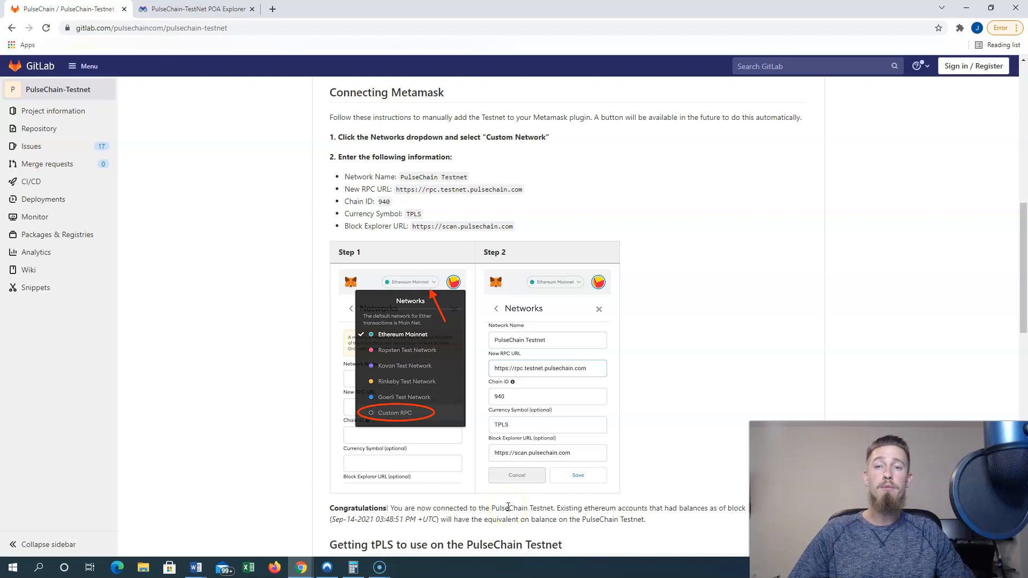
pyautogui.moveTo(893, 220)
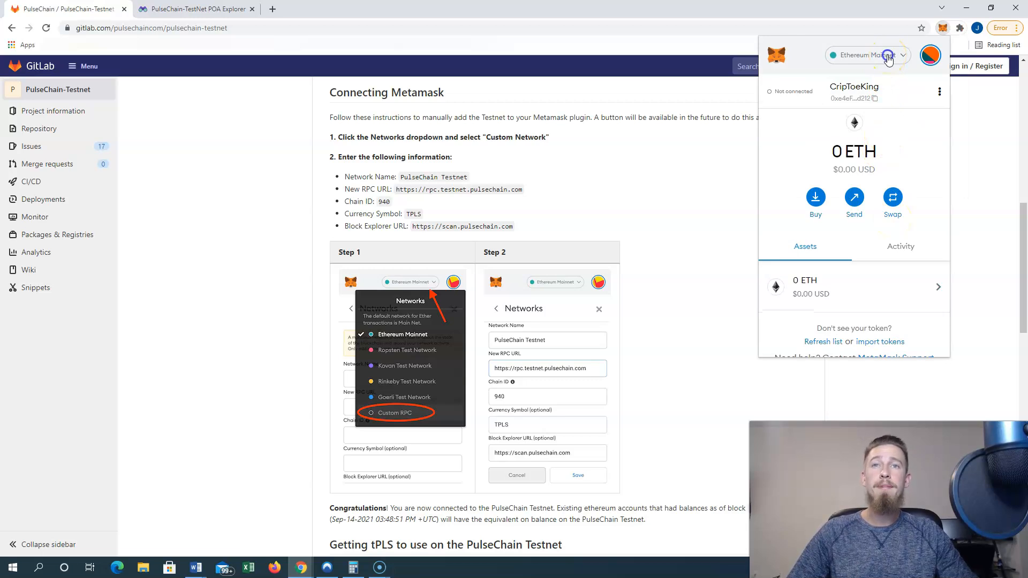
# - Add a Custom RPC network named 'PulseChain Testnet' with RPC URL, chain ID 940, TPLS symbol and explorer URL
pyautogui.click(866, 55)
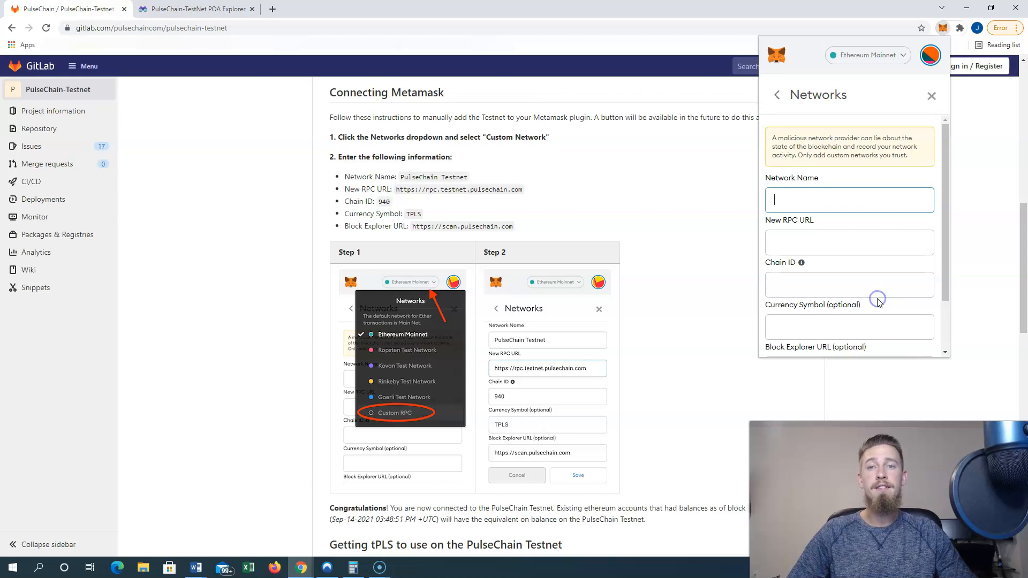
pyautogui.moveTo(872, 267)
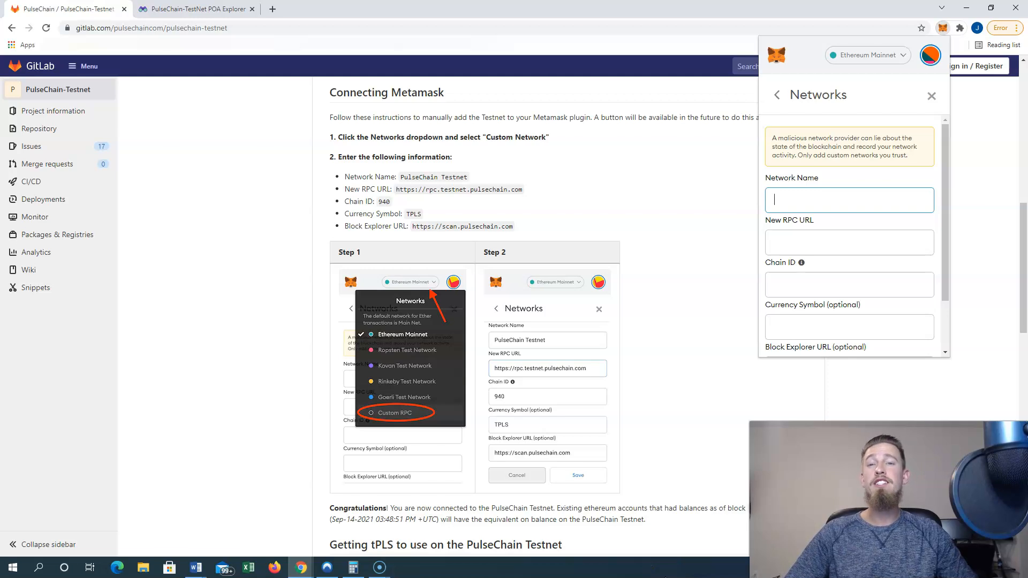
pyautogui.write('PulseChain Testnet')
pyautogui.click(849, 326)
pyautogui.write('TPLS')
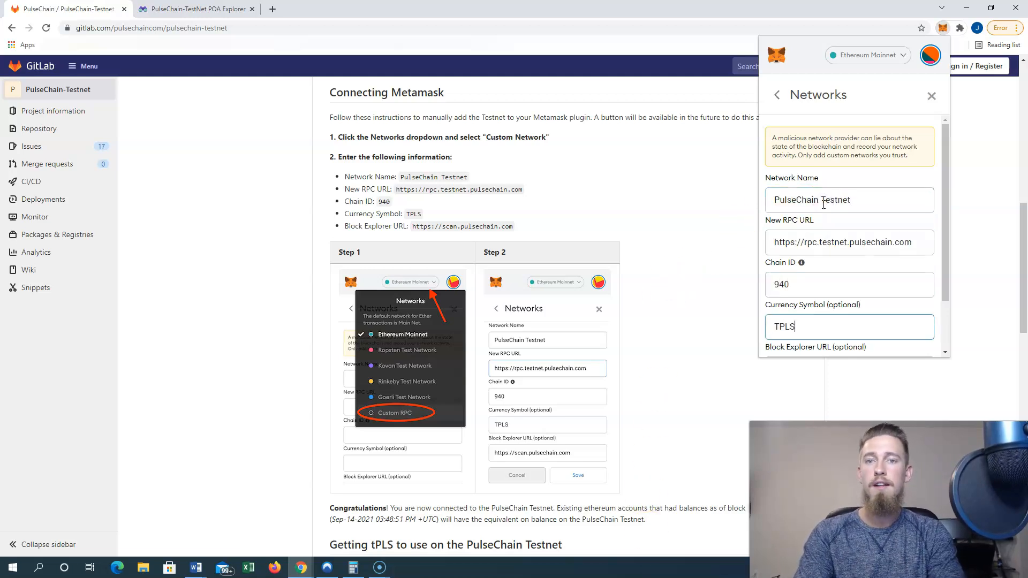
pyautogui.scroll(-3)
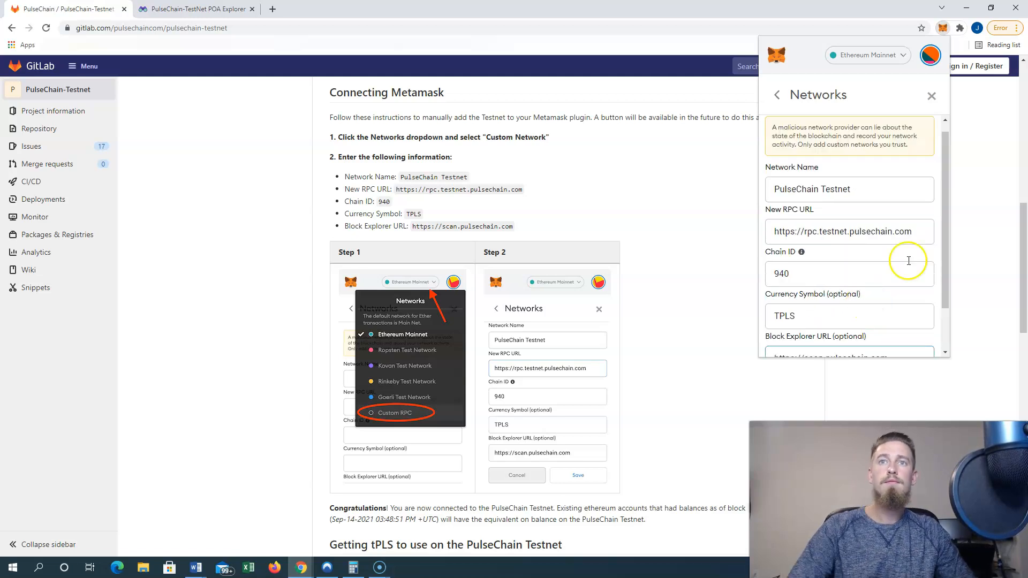
pyautogui.scroll(-3)
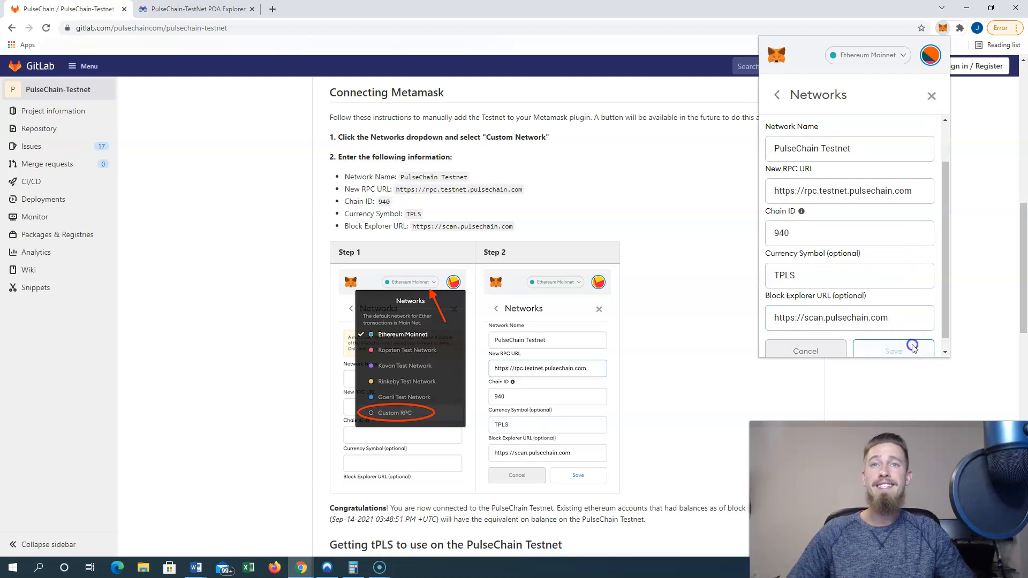
# - Save the PulseChain Testnet network, confirm 0 TPLS balance, and reach the README faucet section
pyautogui.click(893, 351)
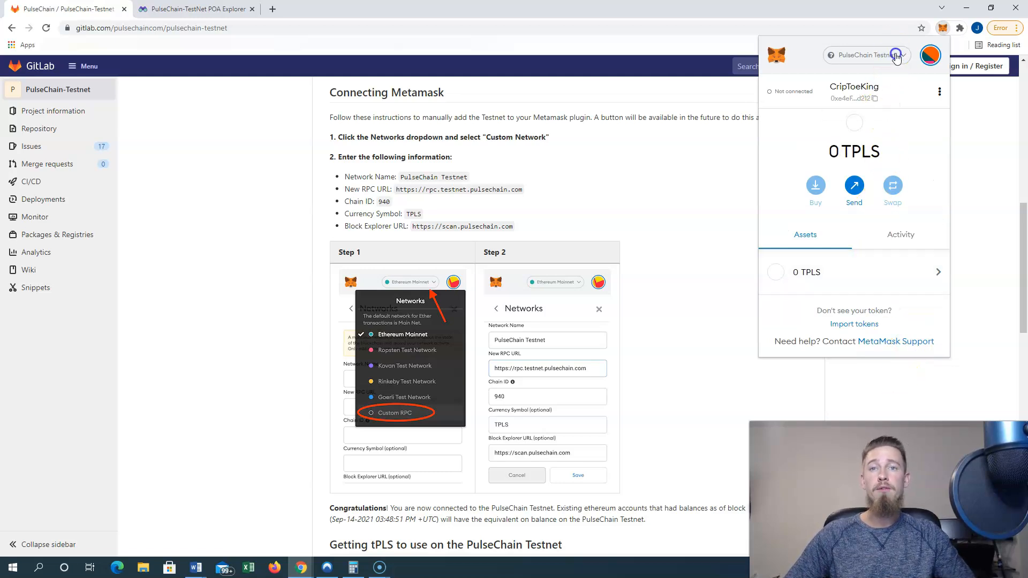
pyautogui.click(865, 54)
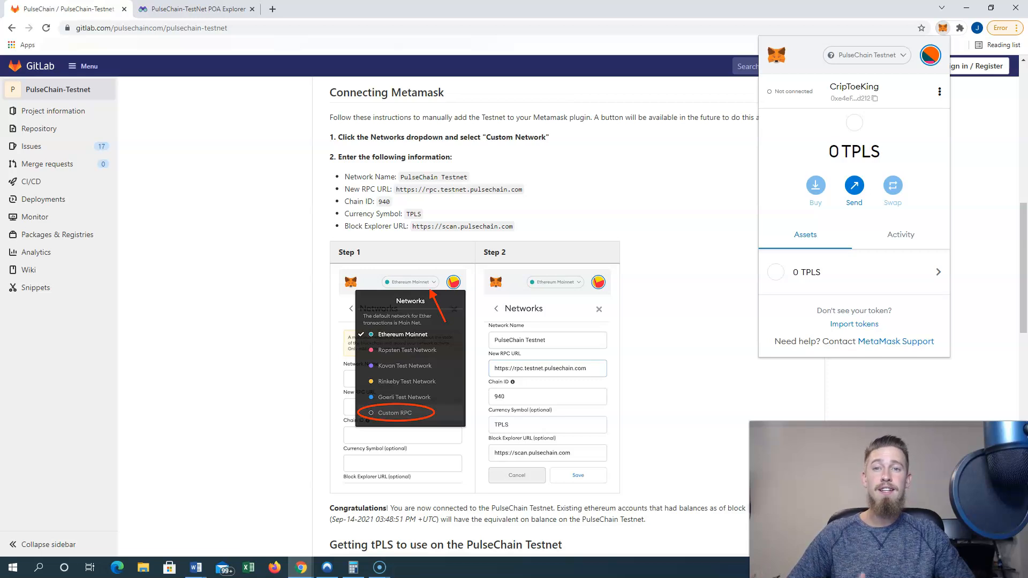
pyautogui.scroll(-3)
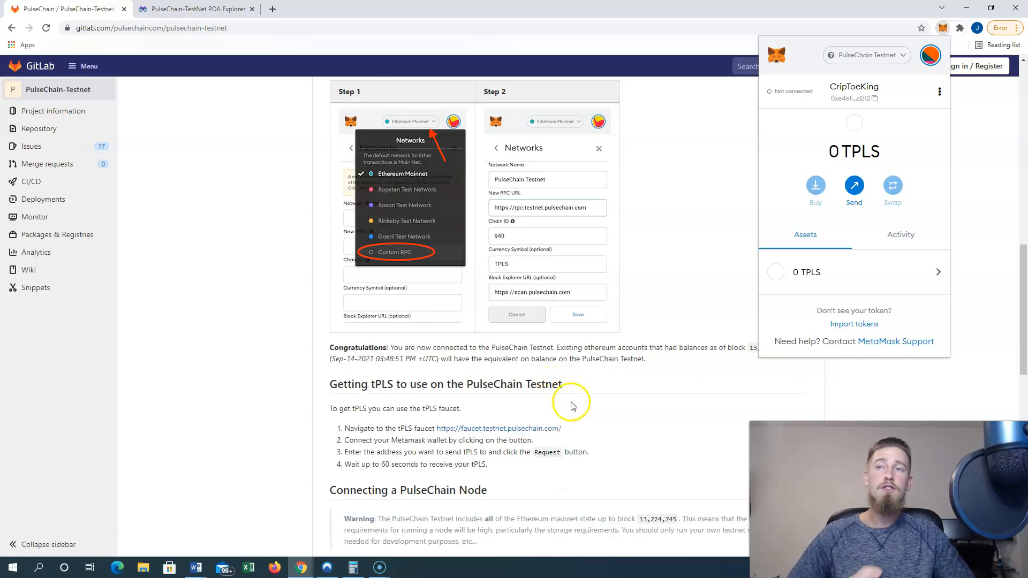
pyautogui.scroll(-3)
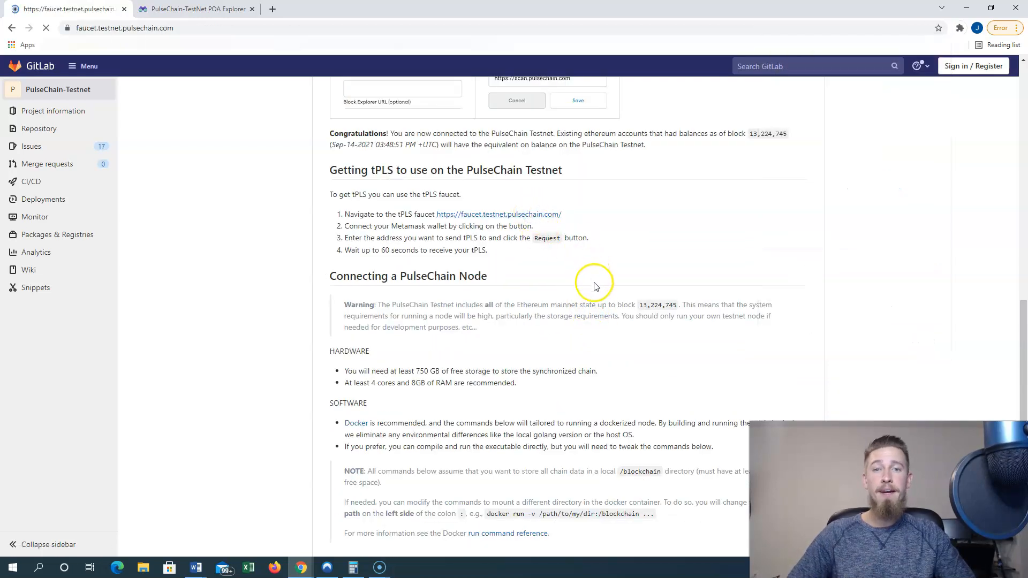
# - Request 1 tPLS from the faucet for the pasted wallet address
pyautogui.click(498, 214)
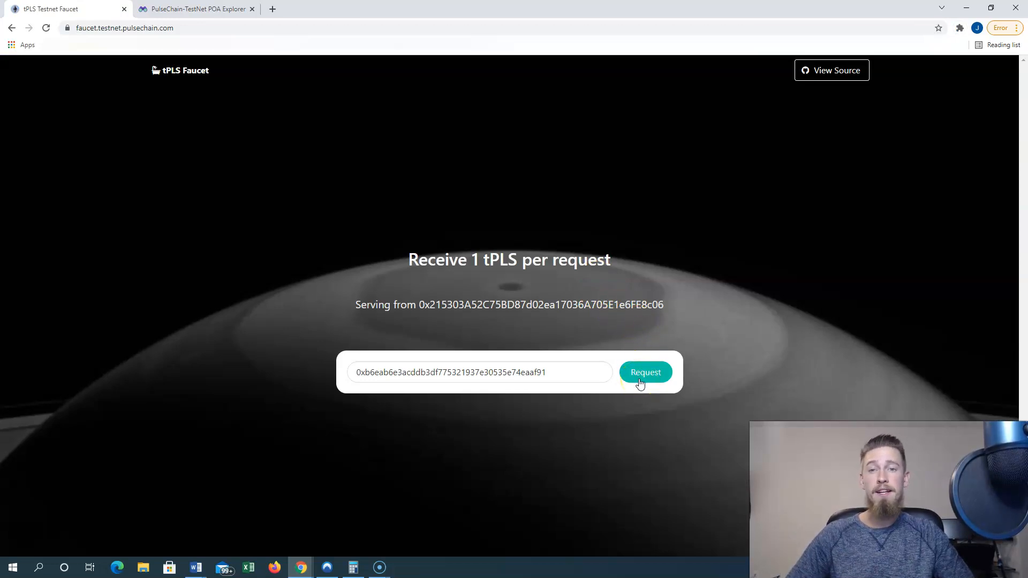
pyautogui.click(645, 372)
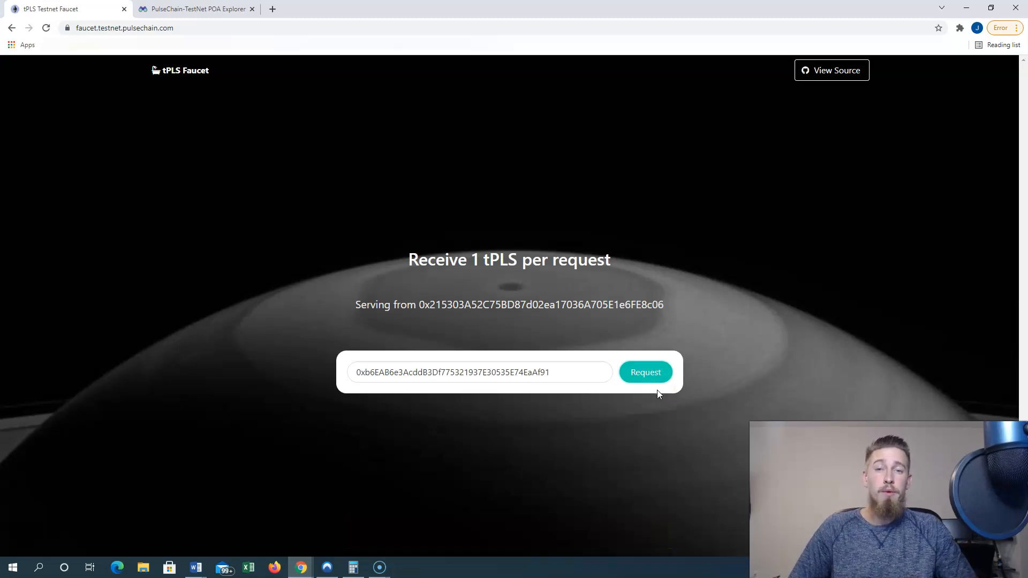
pyautogui.click(194, 8)
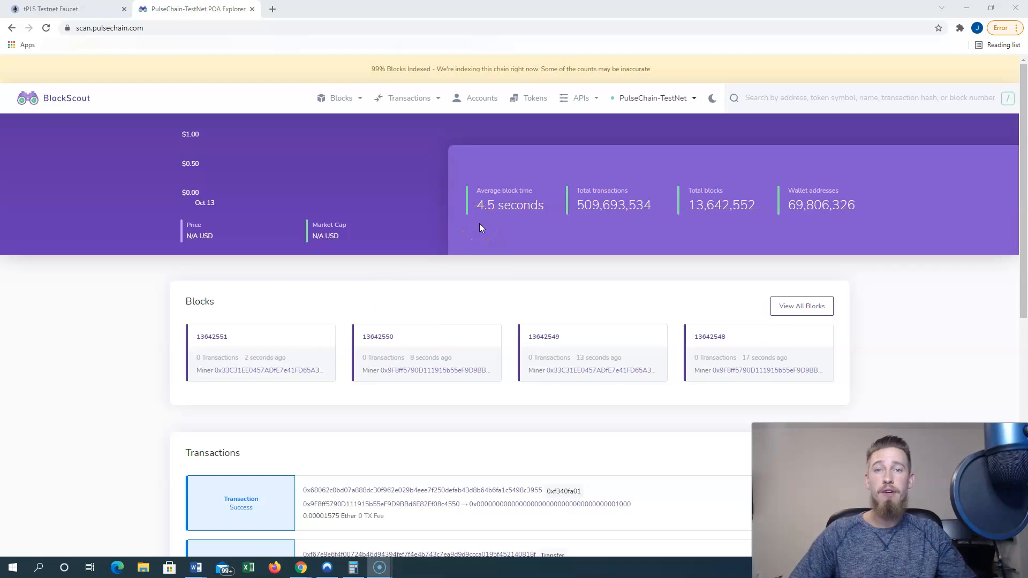
pyautogui.moveTo(718, 219)
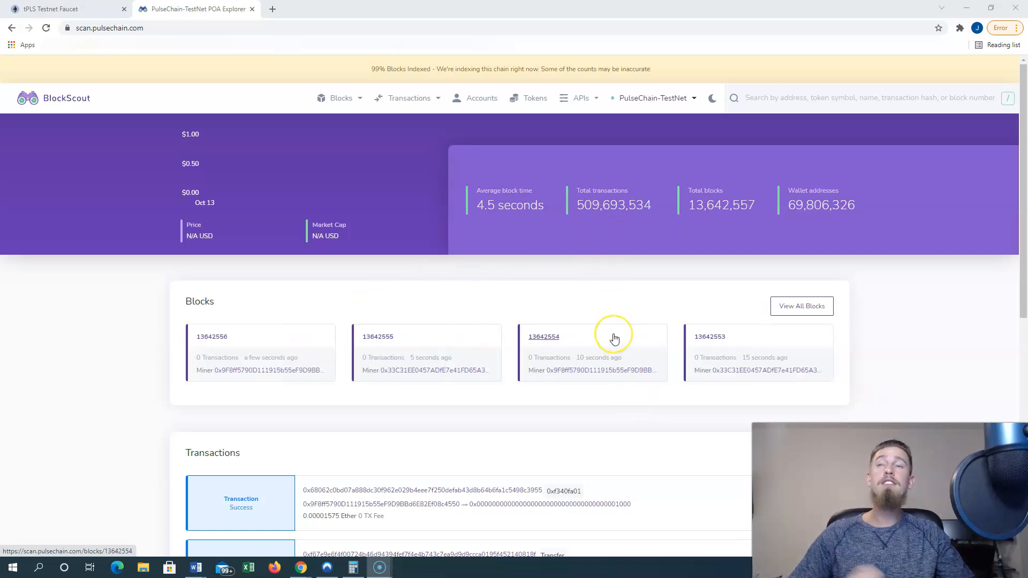
# - Look over the PulseChain-TestNet explorer's latest blocks and transactions panels
pyautogui.scroll(-3)
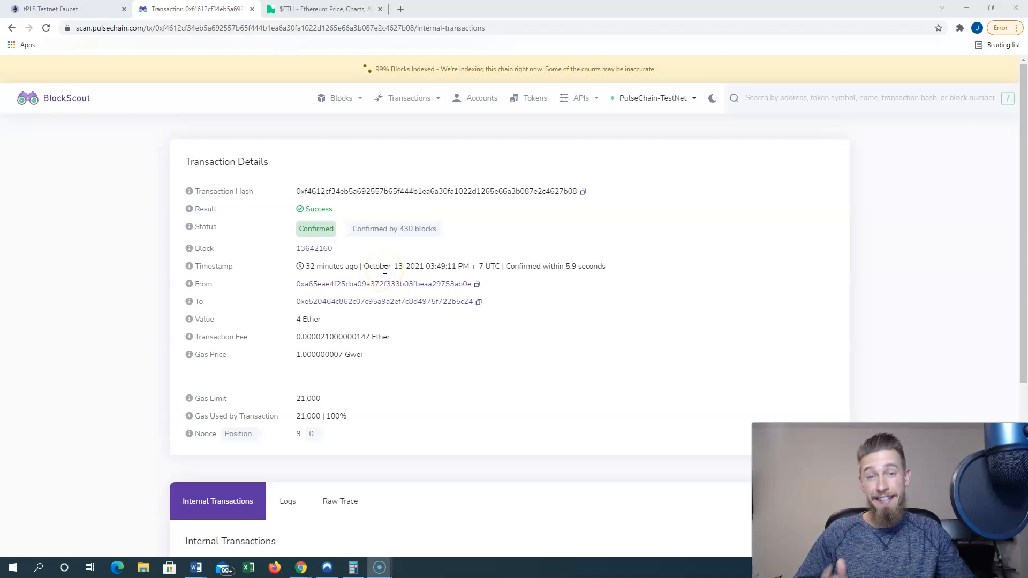
pyautogui.moveTo(331, 322)
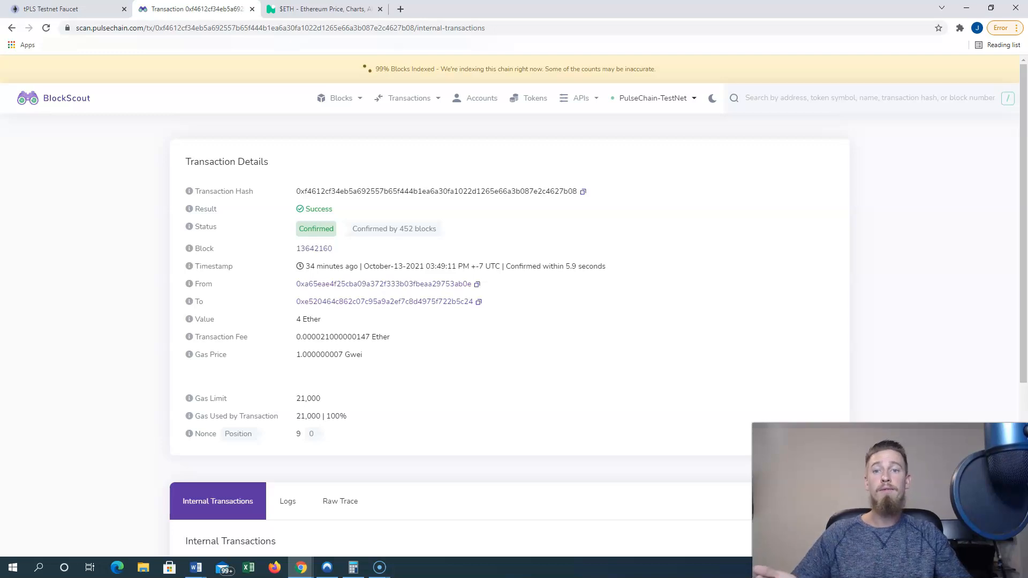
# - View the Tokens list with Tether USD, USD Coin and HEX supplies and holder counts
pyautogui.click(535, 97)
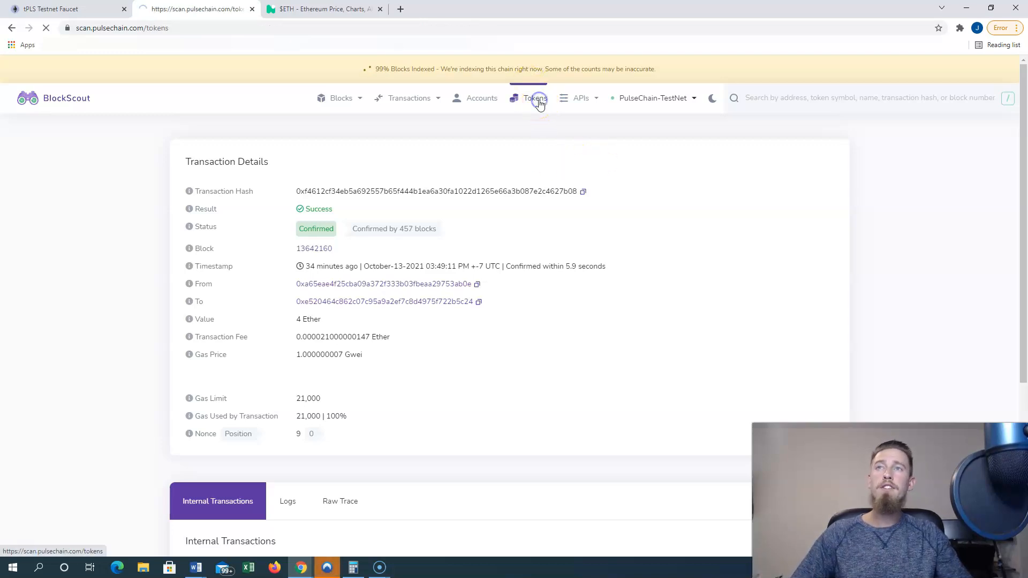
pyautogui.click(536, 97)
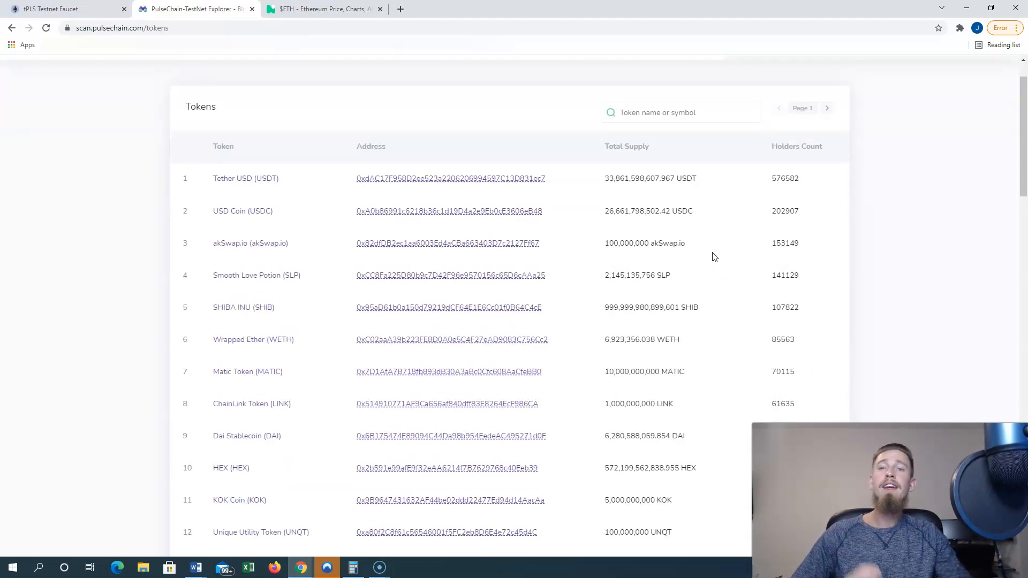
pyautogui.scroll(-3)
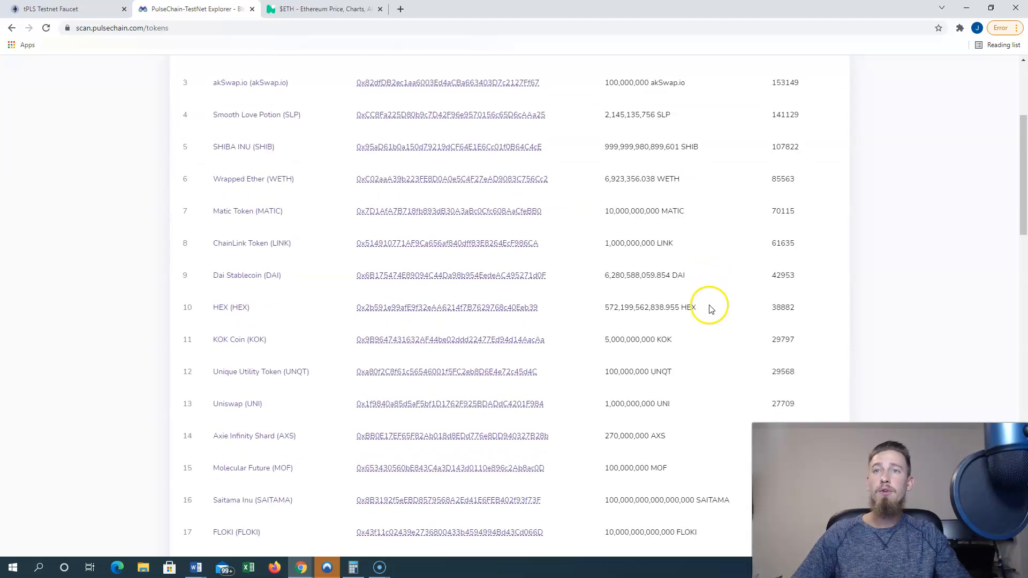
pyautogui.scroll(3)
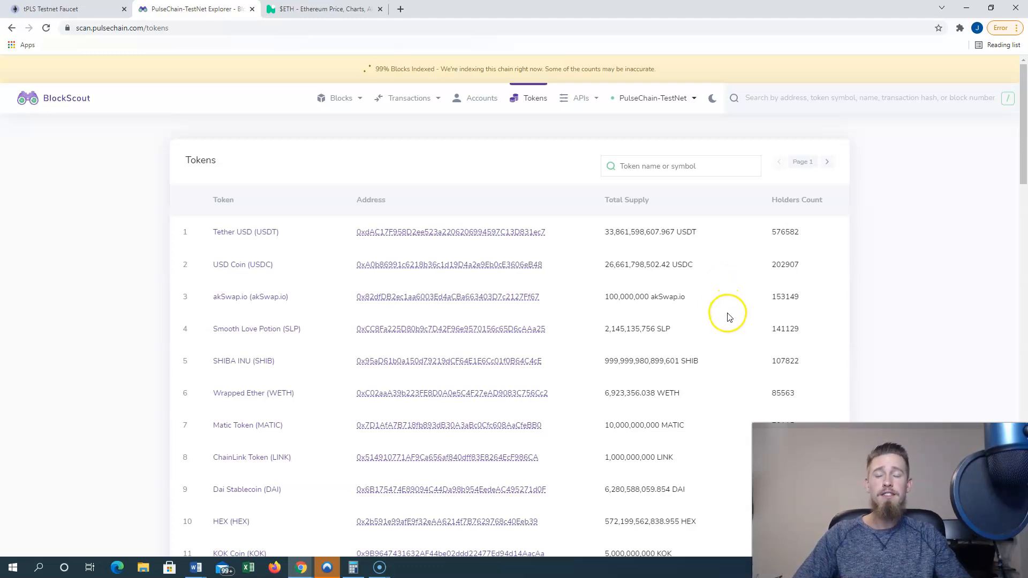
pyautogui.moveTo(726, 315)
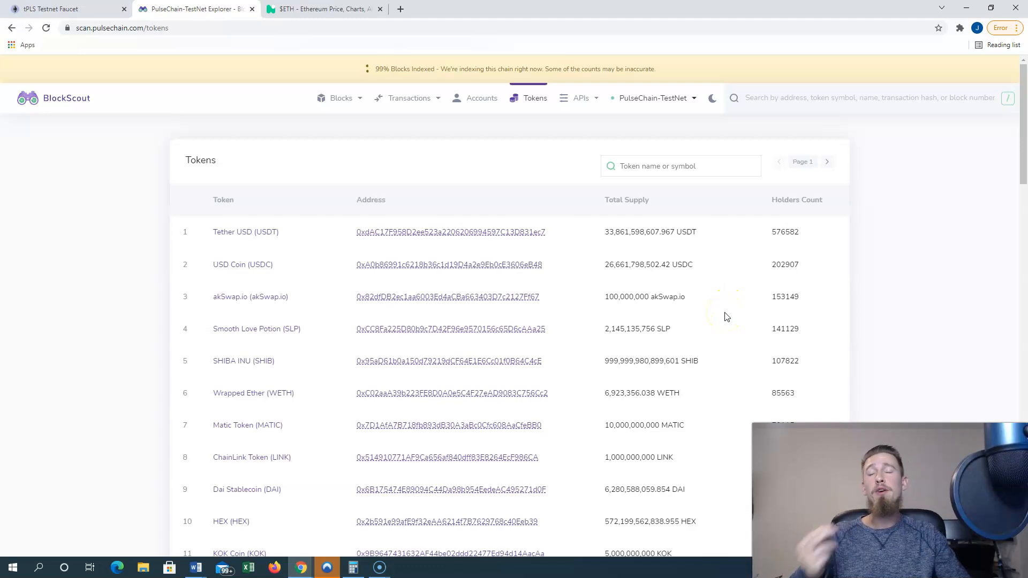